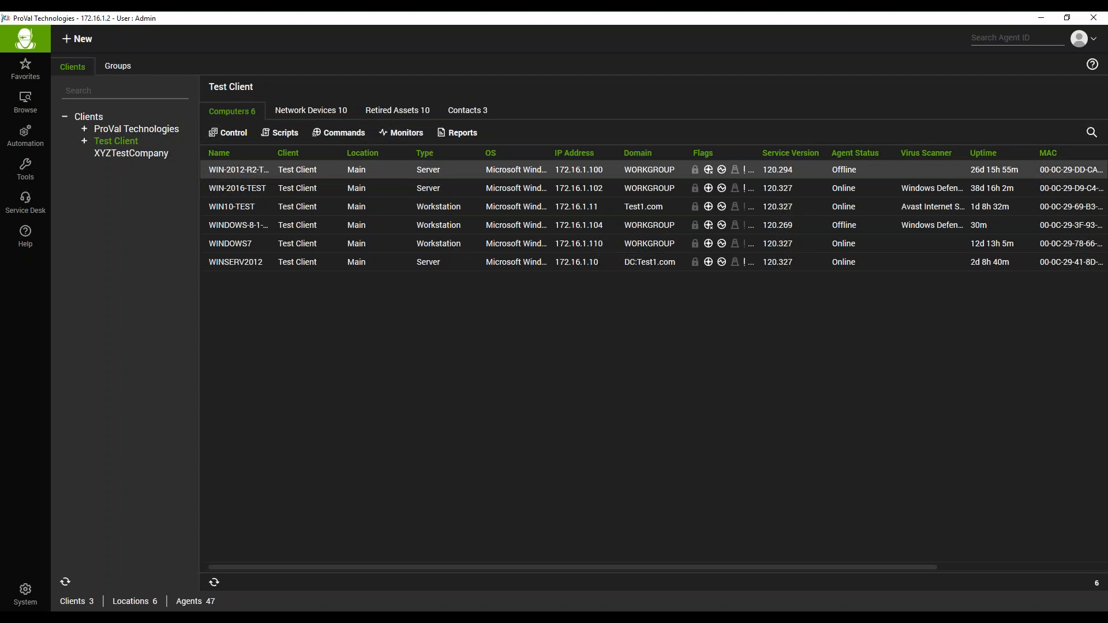
mouse_move(25, 144)
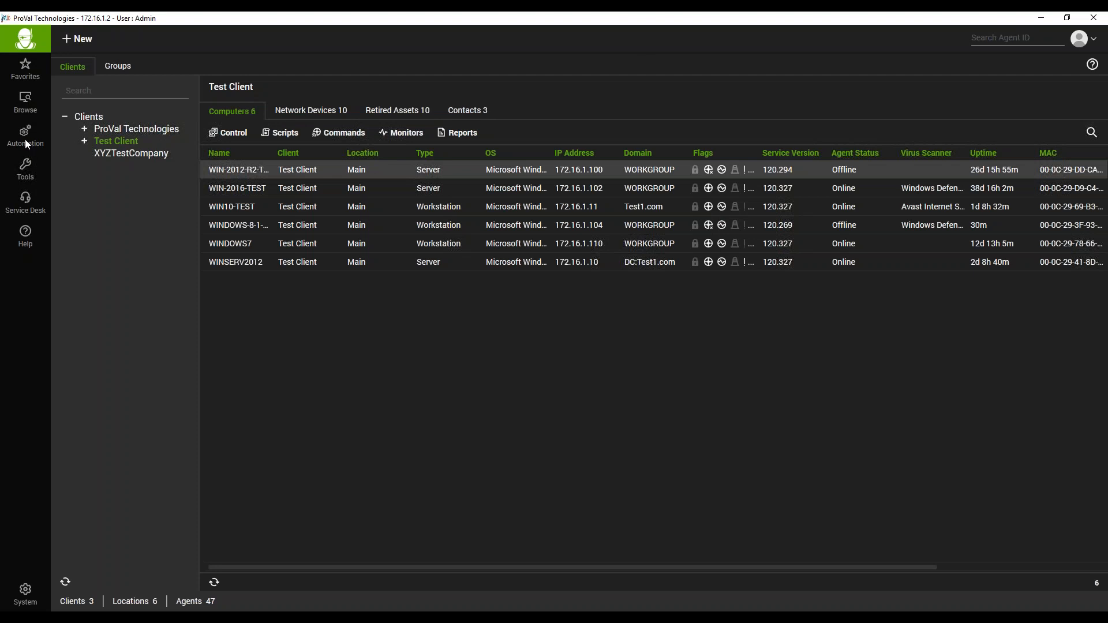
Launch Ignite Manager from the Automation sidebar flyout, landing on its Global dashboard
click(26, 135)
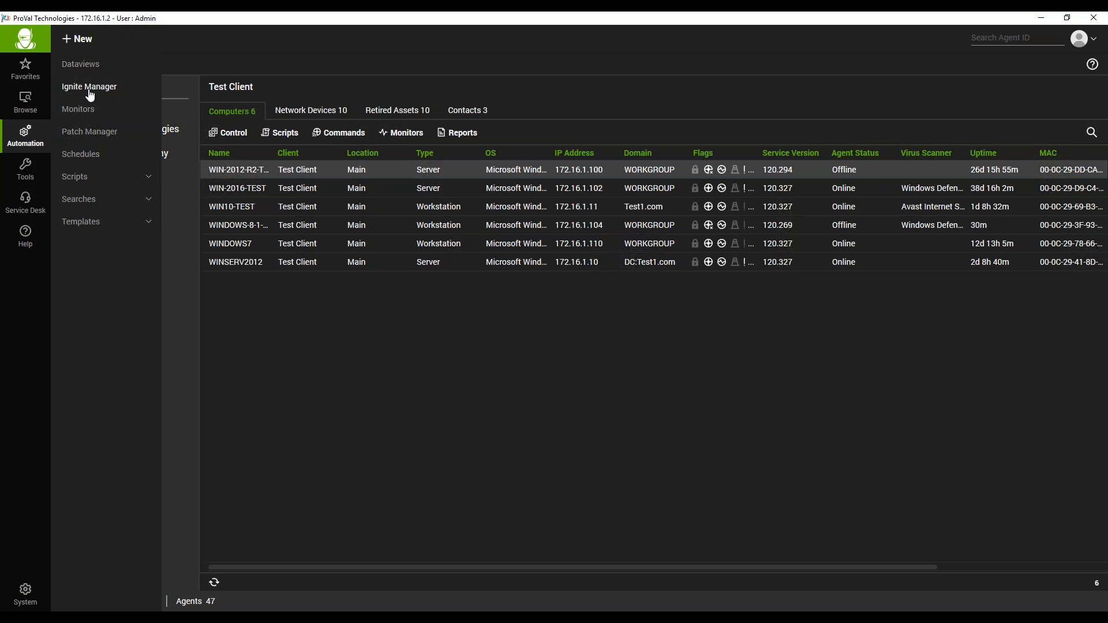
click(89, 86)
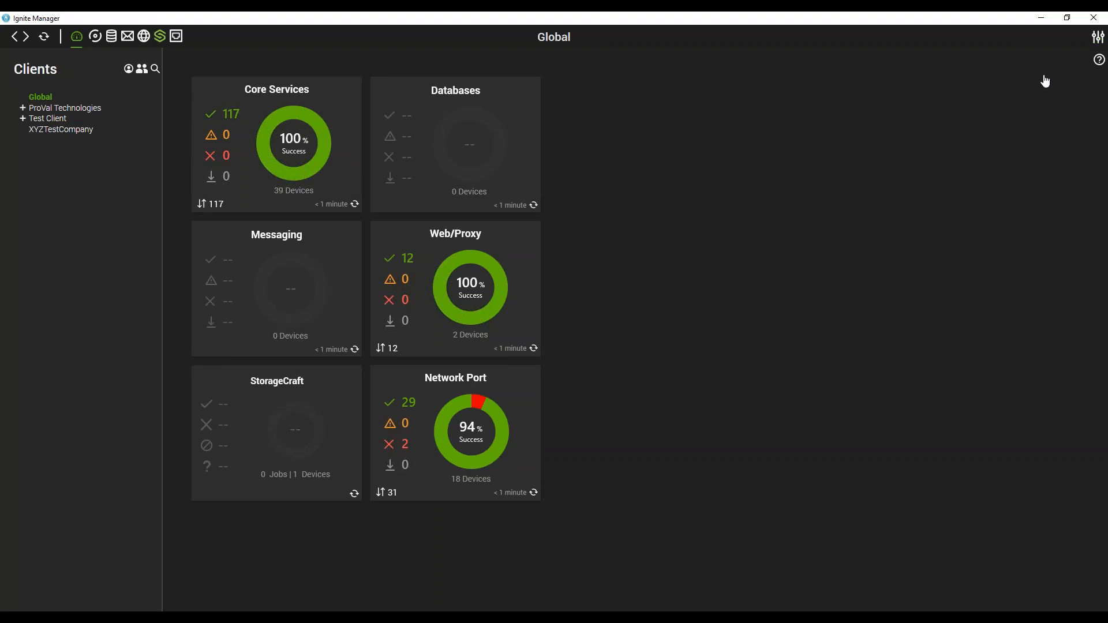
Bring up Ignite Manager's General Configuration list of monitor categories
click(1096, 36)
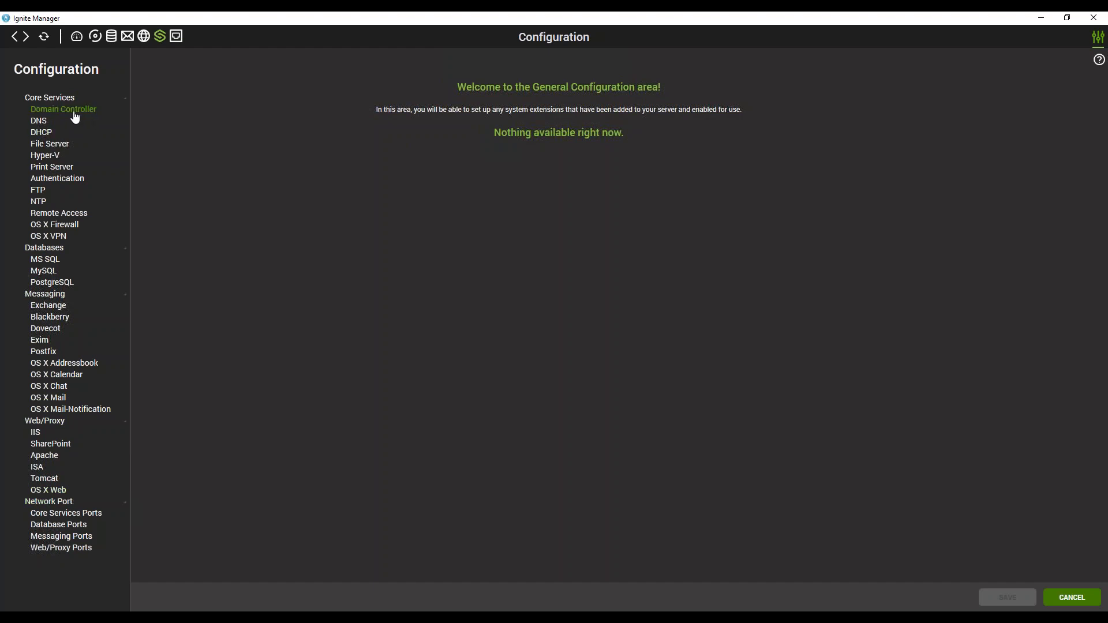
mouse_move(70, 123)
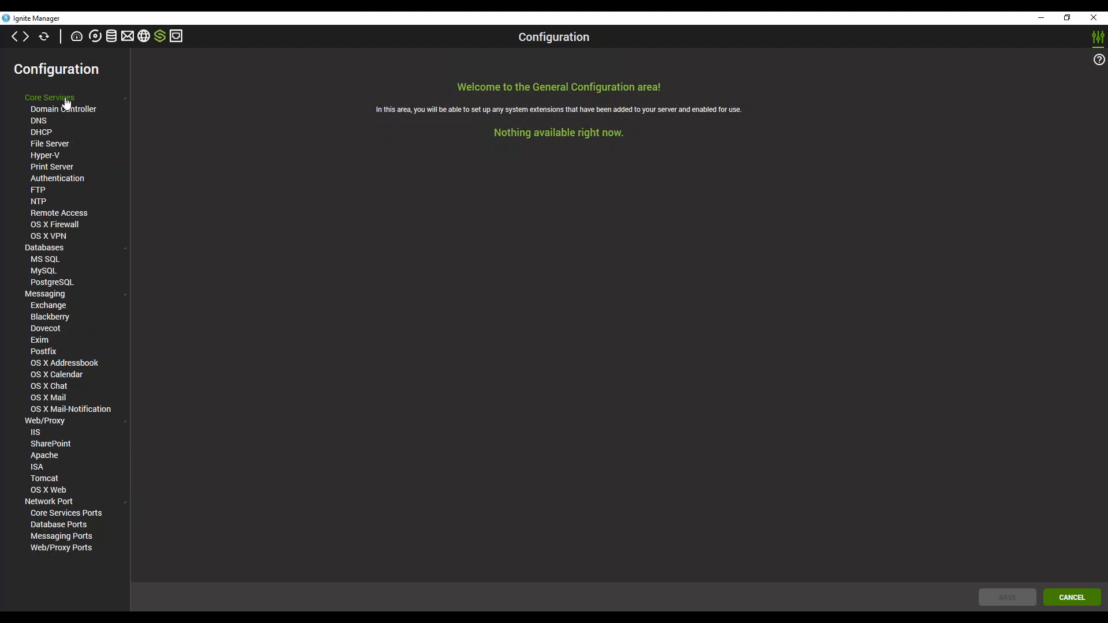
Under Core Services, turn off monitoring for OS X Firewall and OS X VPN
click(49, 98)
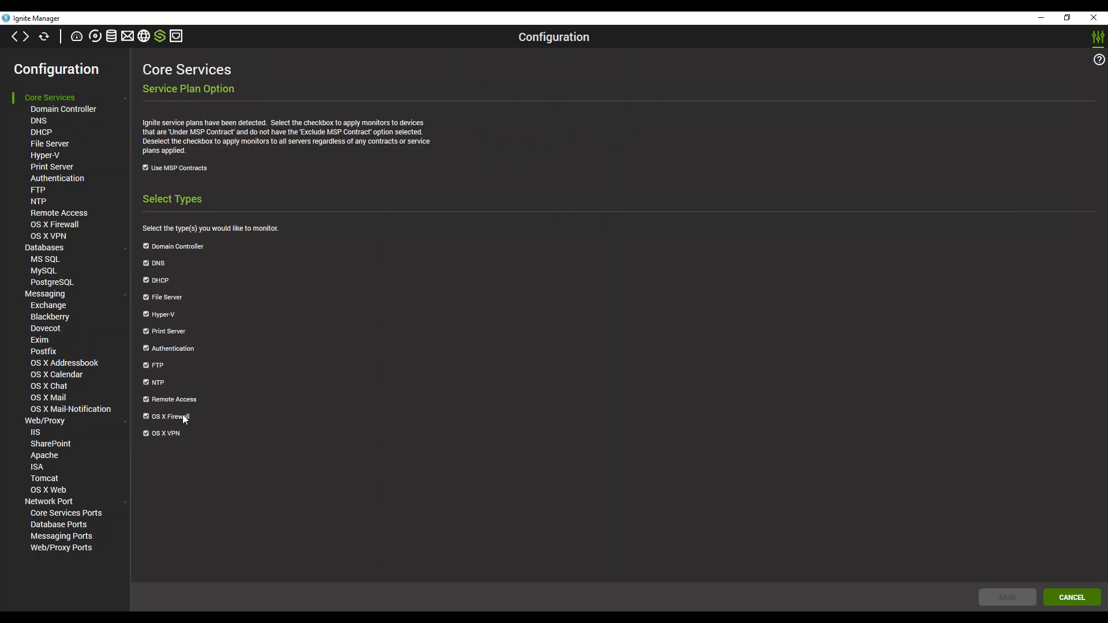
click(146, 416)
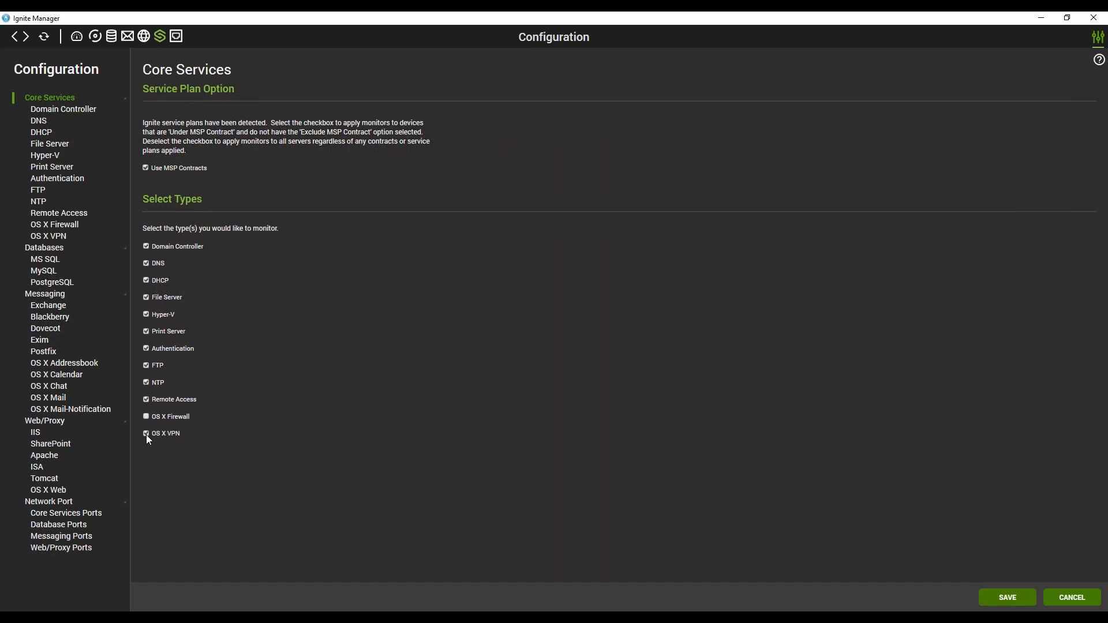
click(146, 434)
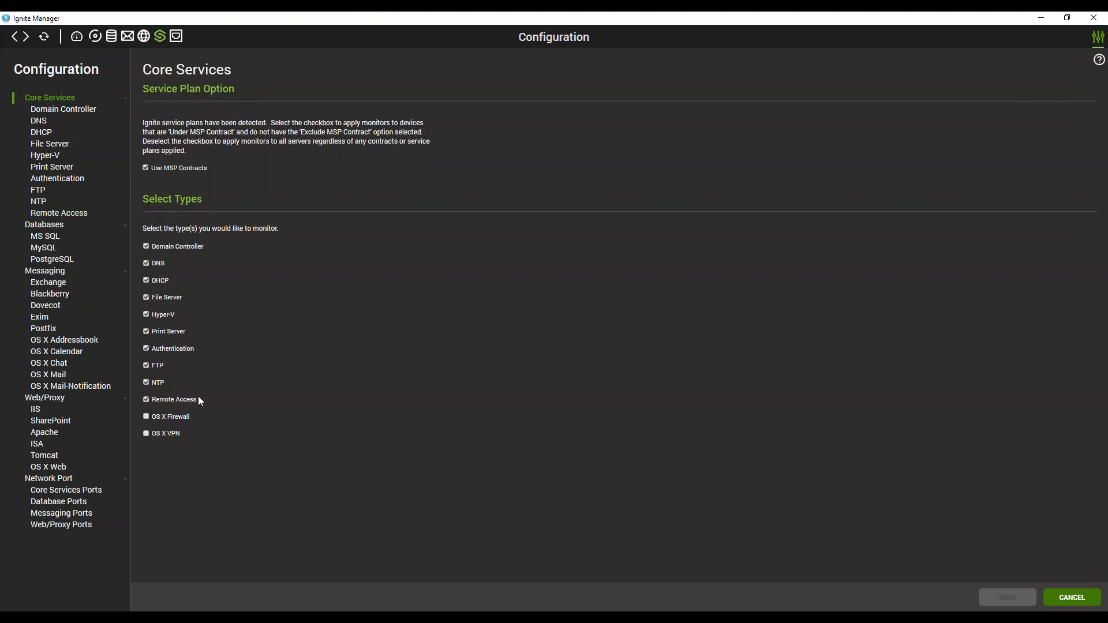
Turn OS X Firewall and OS X VPN monitoring back on under Core Services and save
click(146, 416)
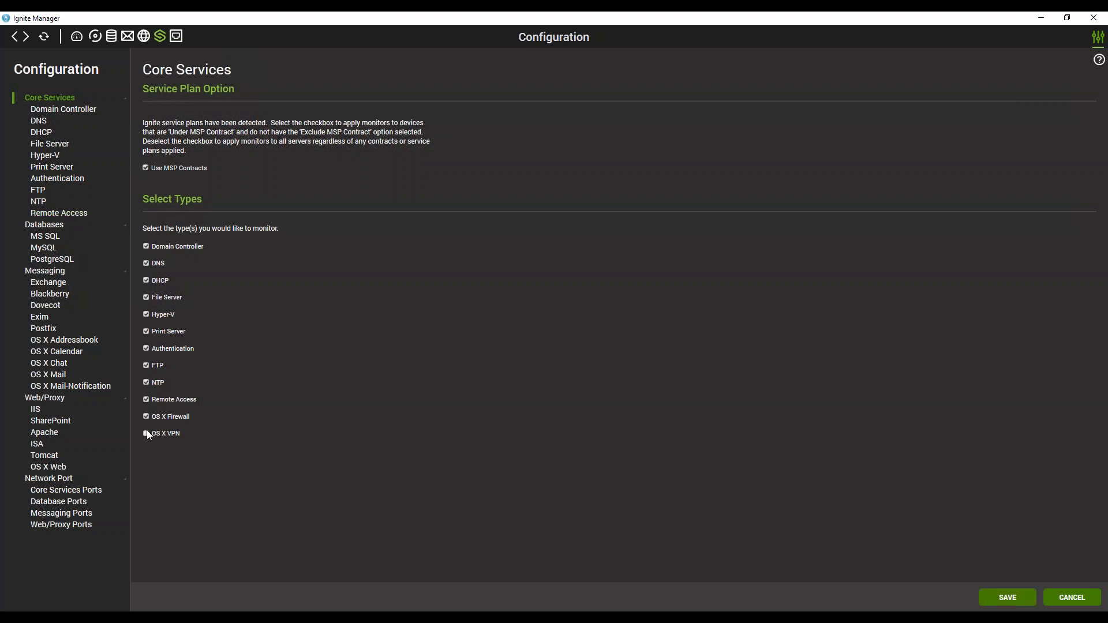
click(146, 433)
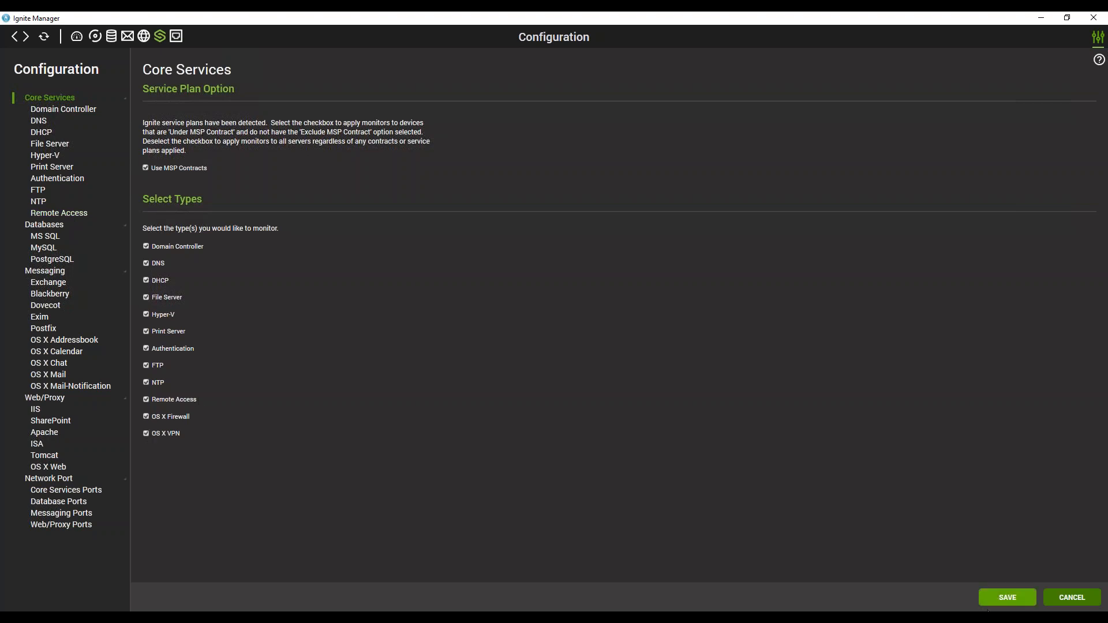
click(1006, 597)
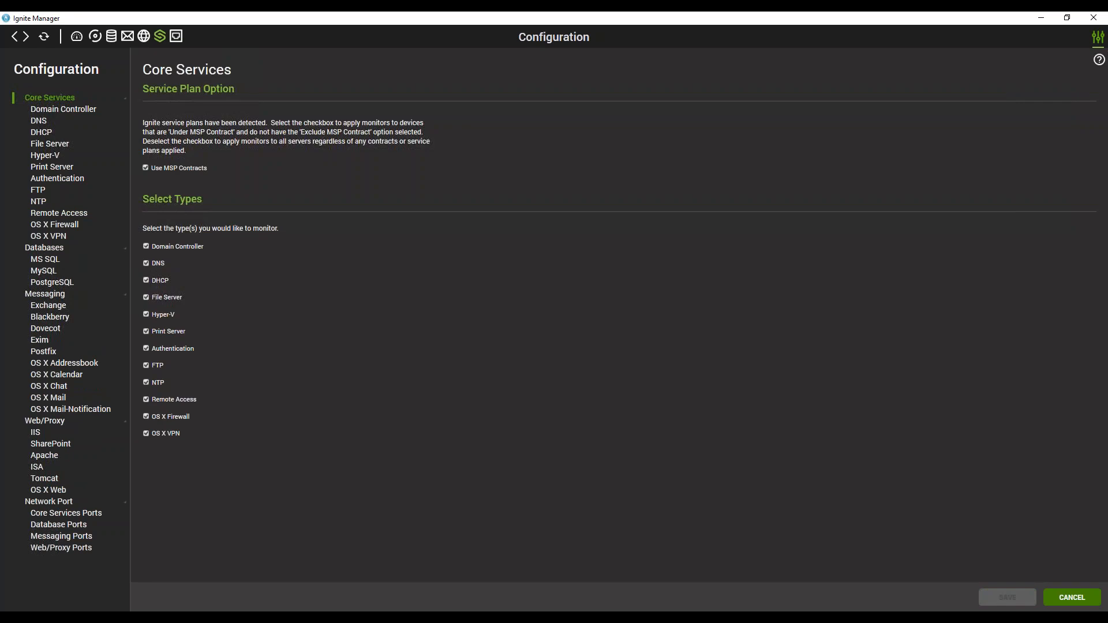